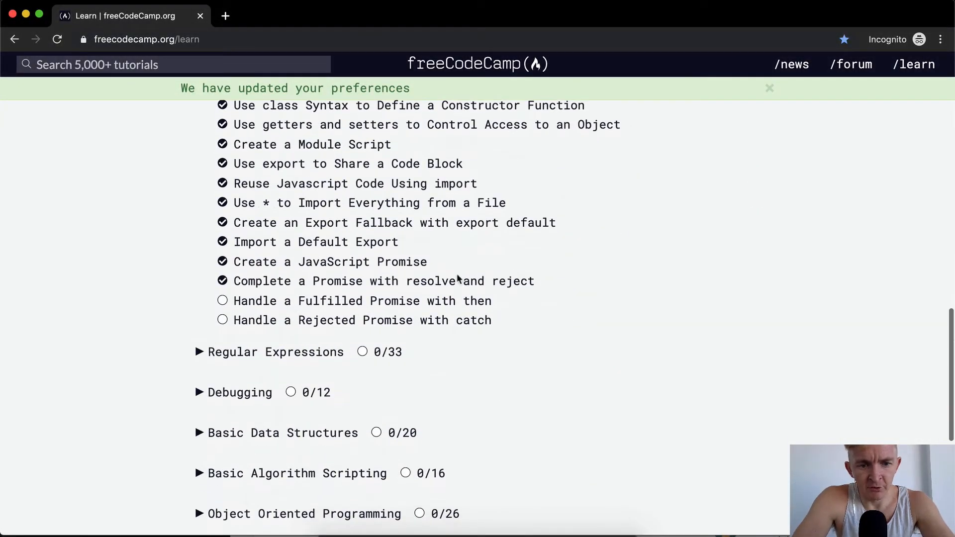
Open the 'Handle a Fulfilled Promise with then' challenge from the ES6 curriculum list
click(364, 300)
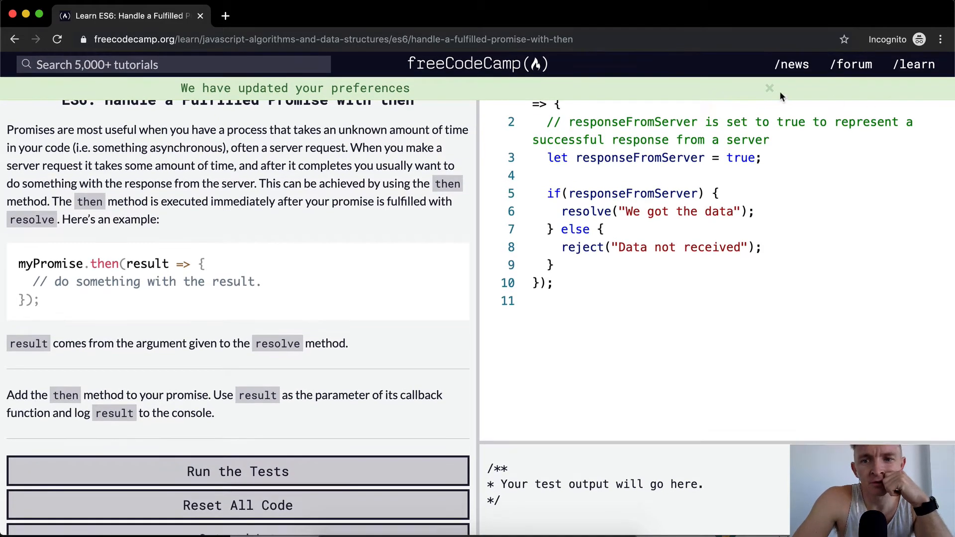
Dismiss the 'We have updated your preferences' banner to reveal the challenge
click(769, 88)
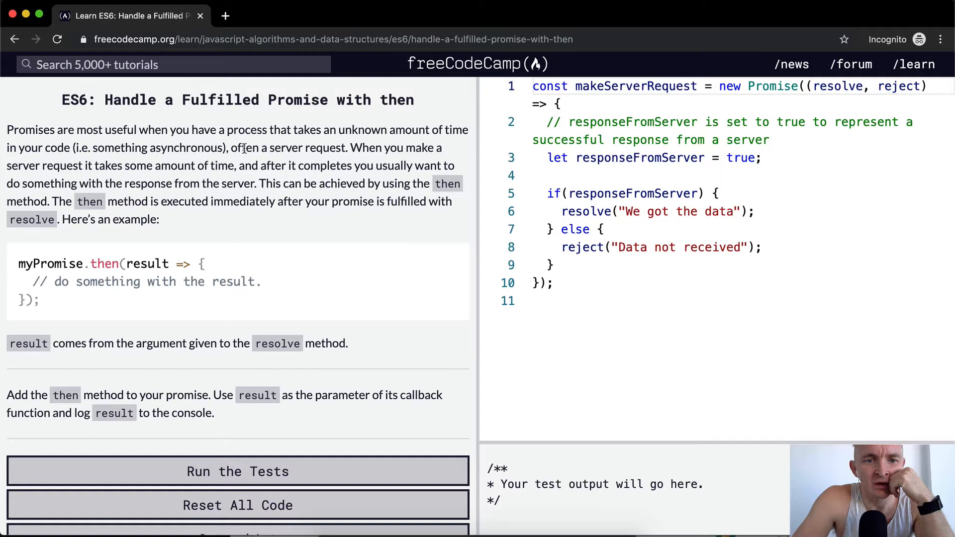
mouse_move(231, 198)
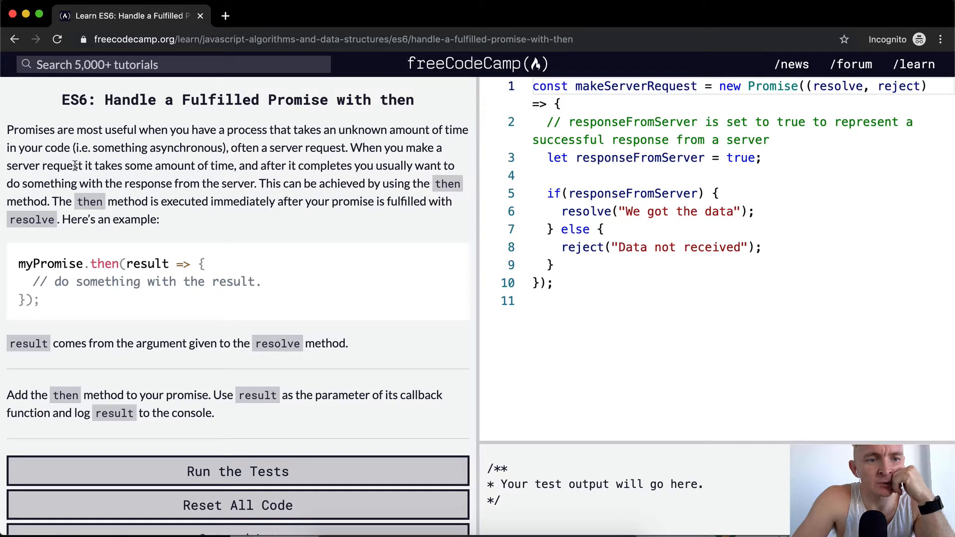
mouse_move(122, 185)
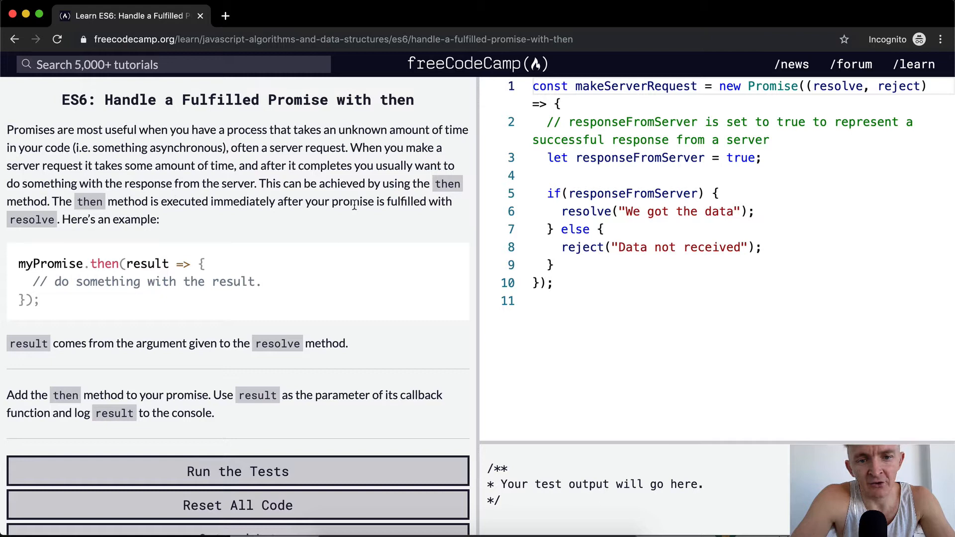
mouse_move(421, 222)
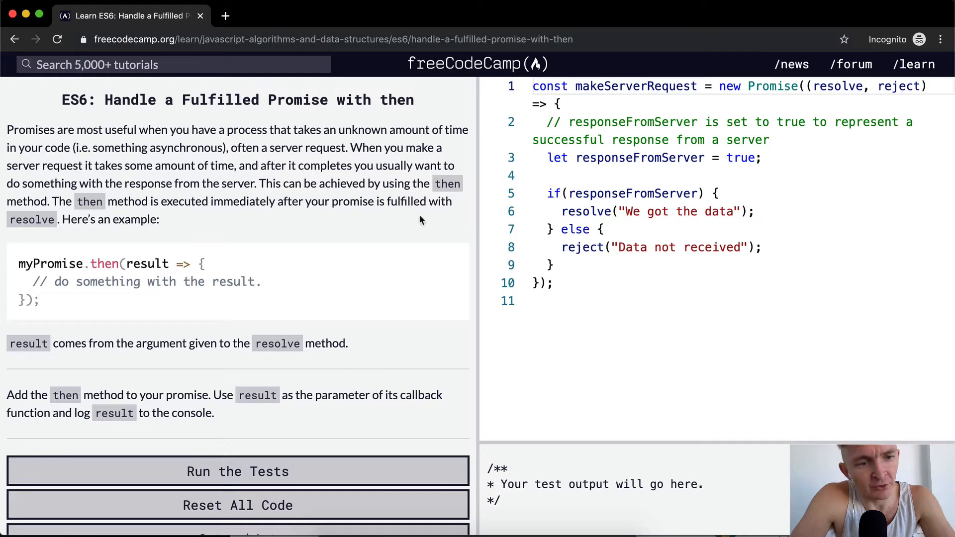
mouse_move(34, 278)
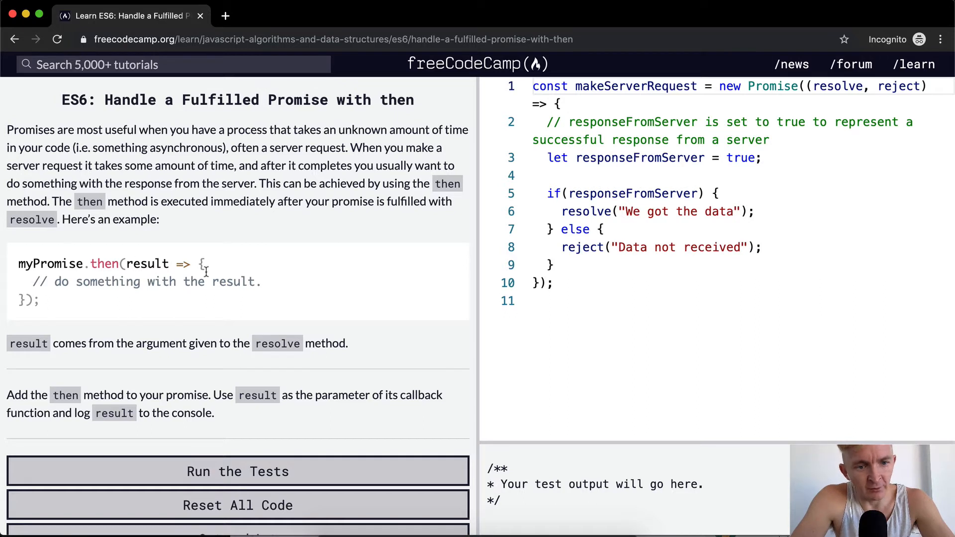
mouse_move(113, 287)
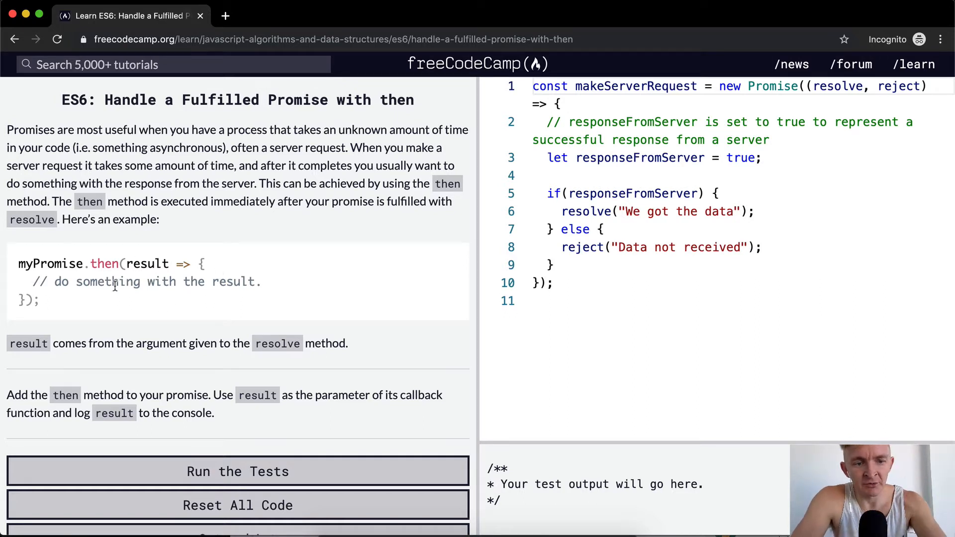
mouse_move(110, 363)
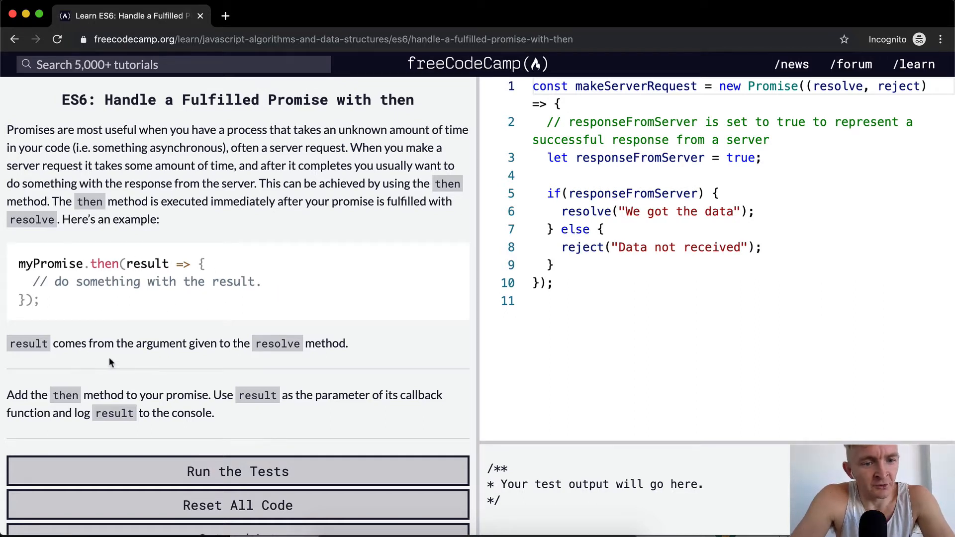
mouse_move(326, 339)
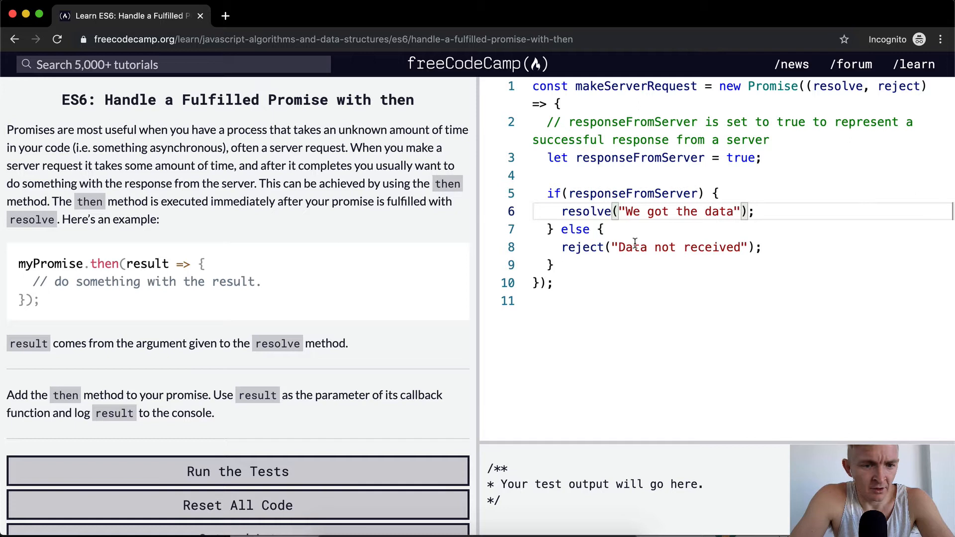
mouse_move(146, 394)
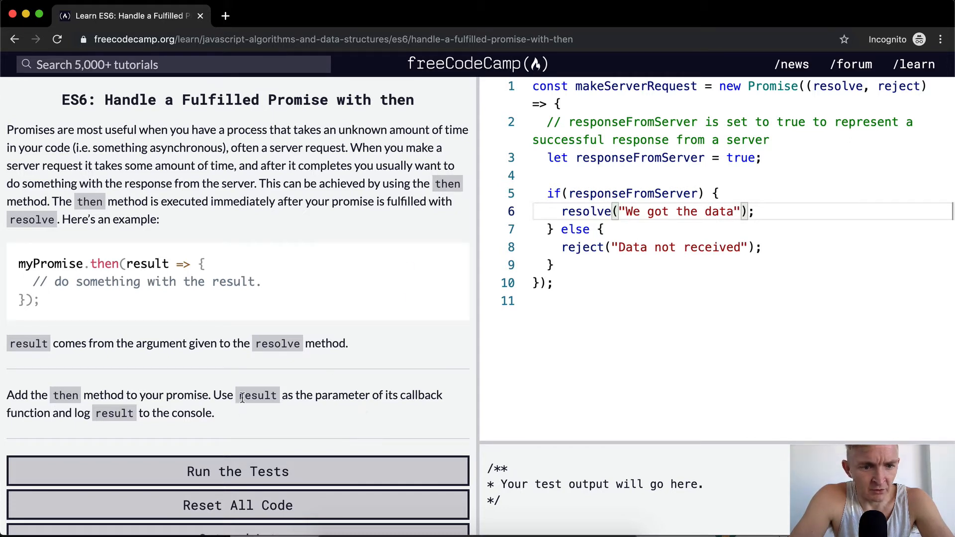
mouse_move(434, 404)
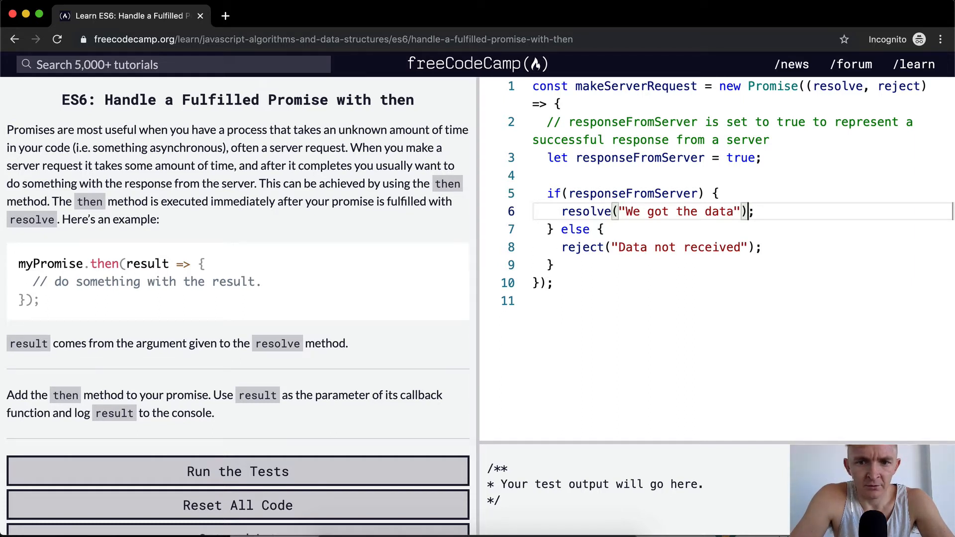
Chain .then(result => { console.log(result); }) onto the resolve call on line 6
text(.t)
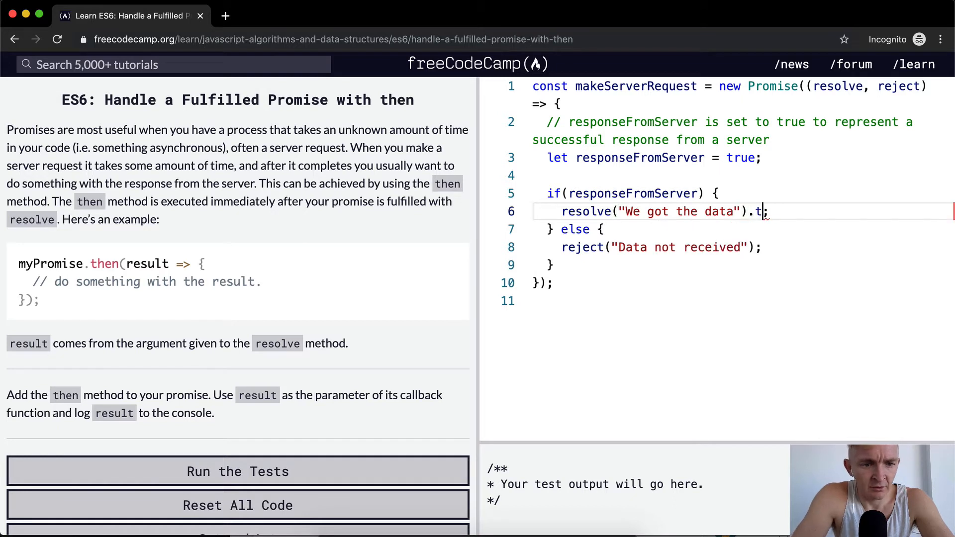
text(hen)
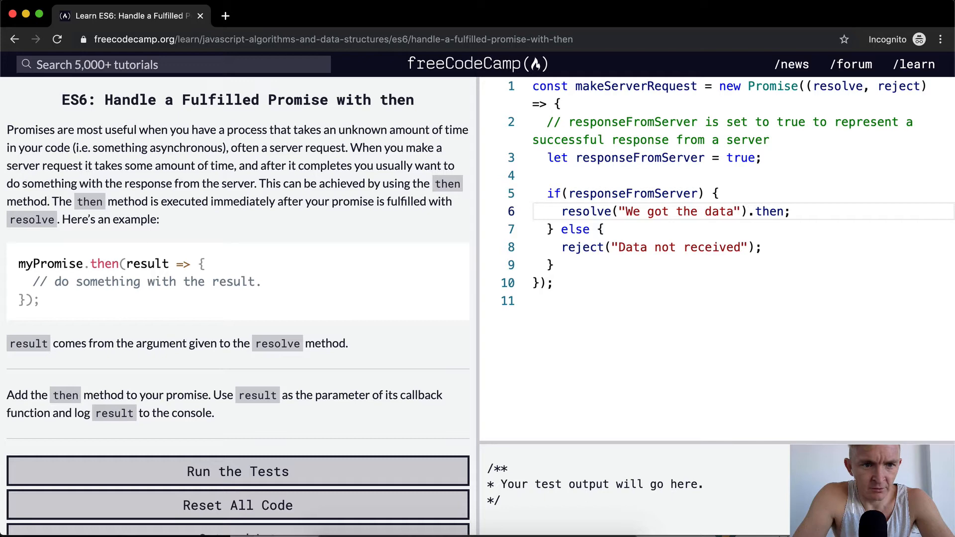
text(()
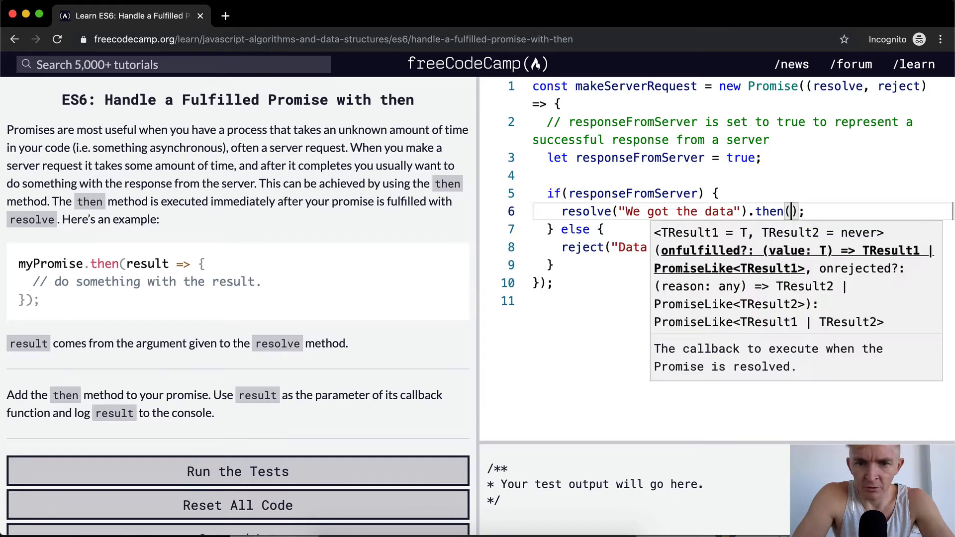
text(result =>)
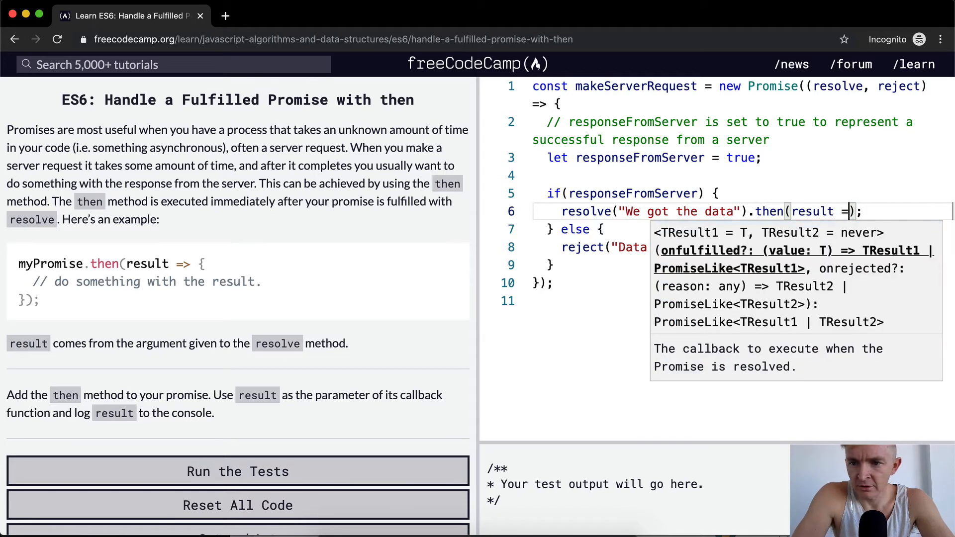
text({)
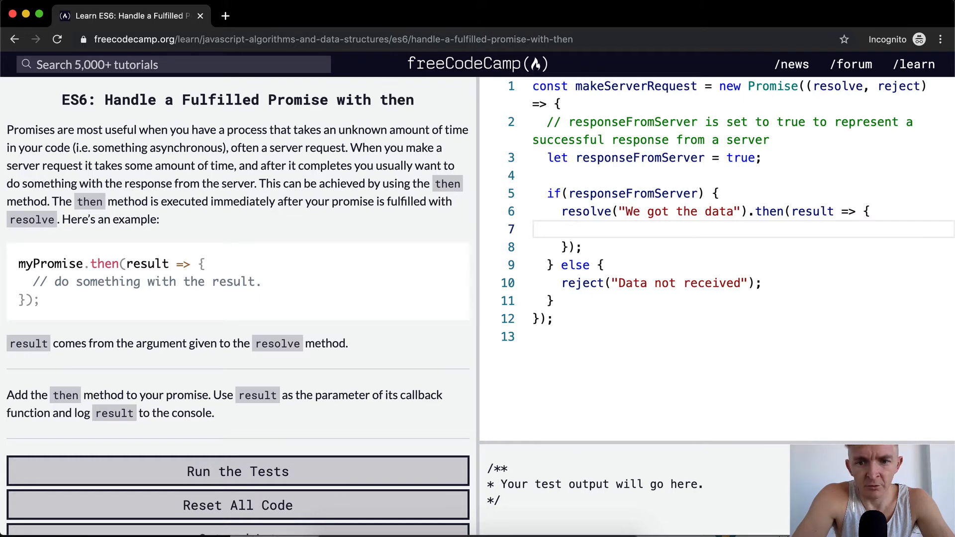
text(console.log)
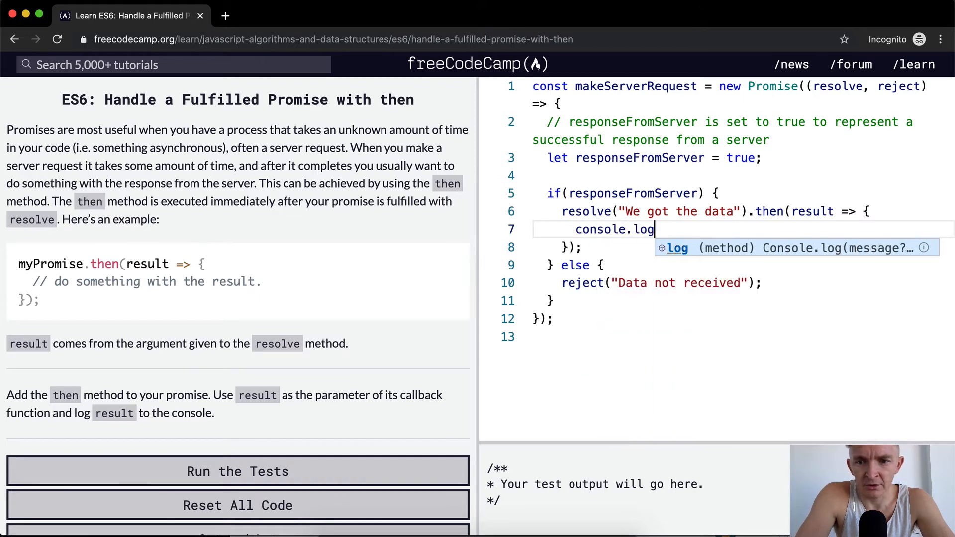
text((result);)
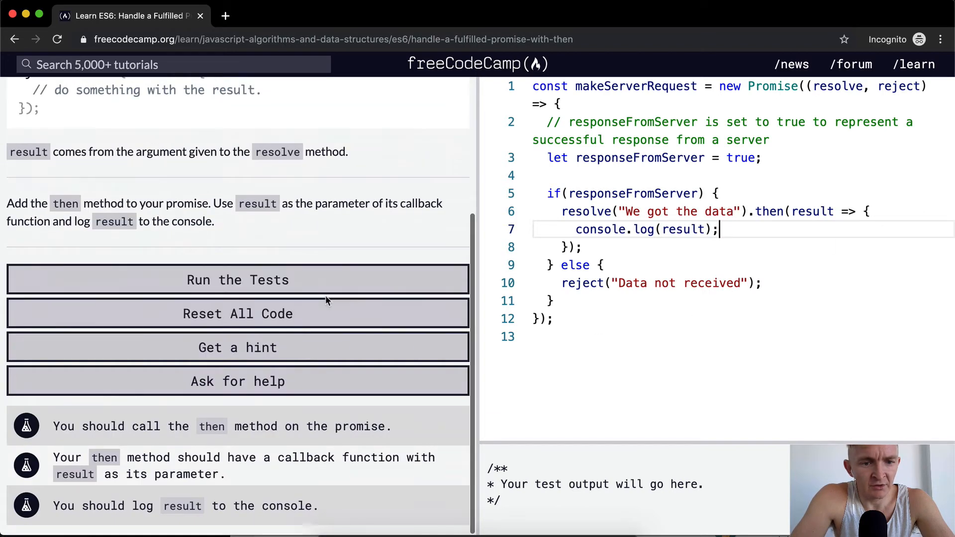
Run the tests, review the passing results, then rerun to show the success modal
click(238, 279)
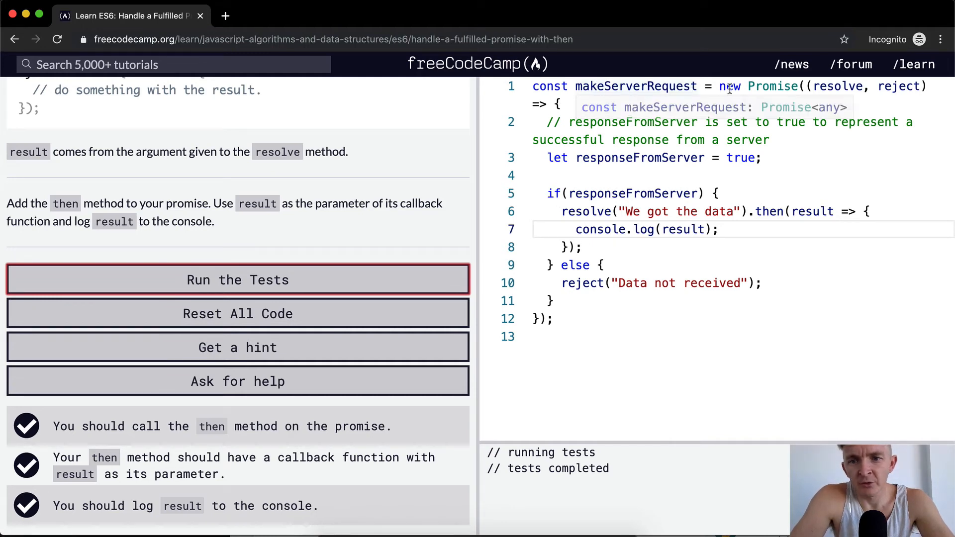
mouse_move(838, 92)
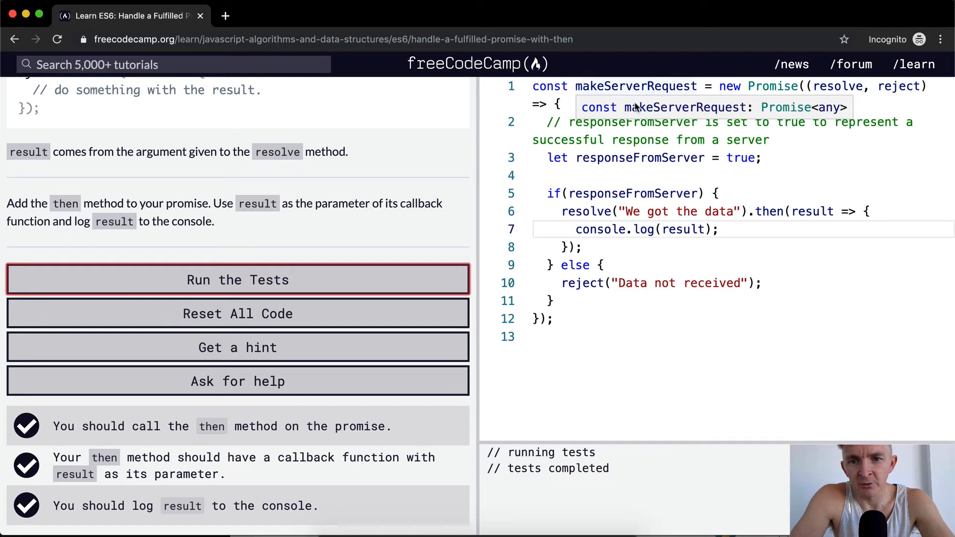
mouse_move(675, 116)
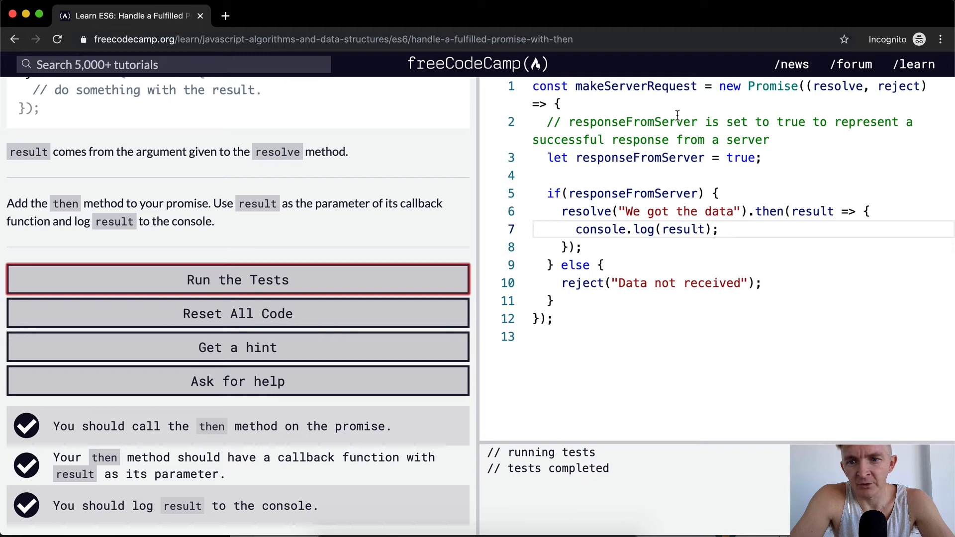
drag(782, 121, 769, 139)
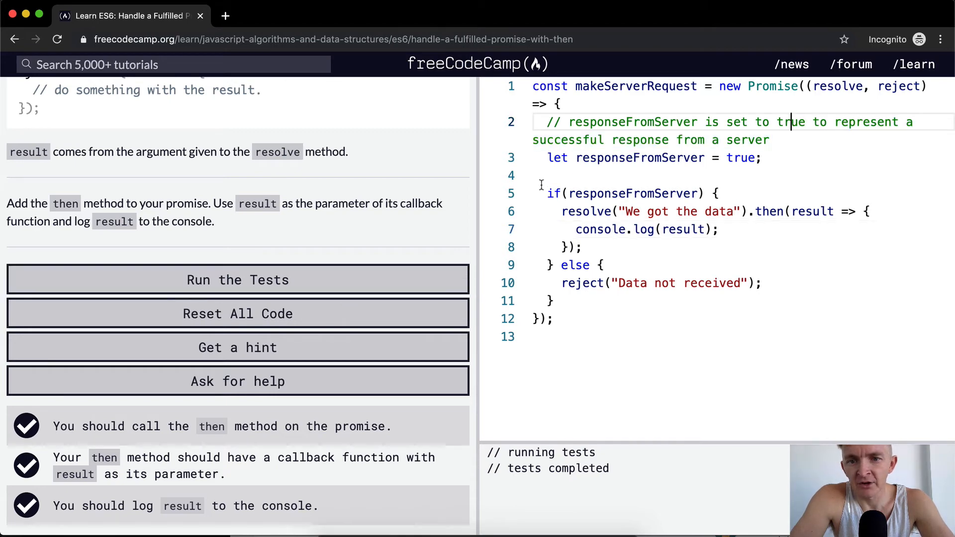
double_click(640, 157)
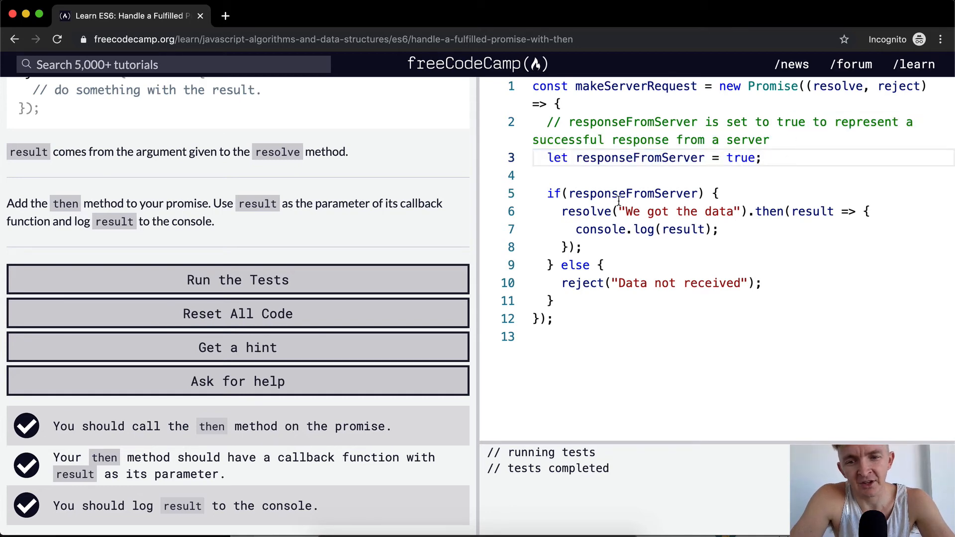
double_click(632, 193)
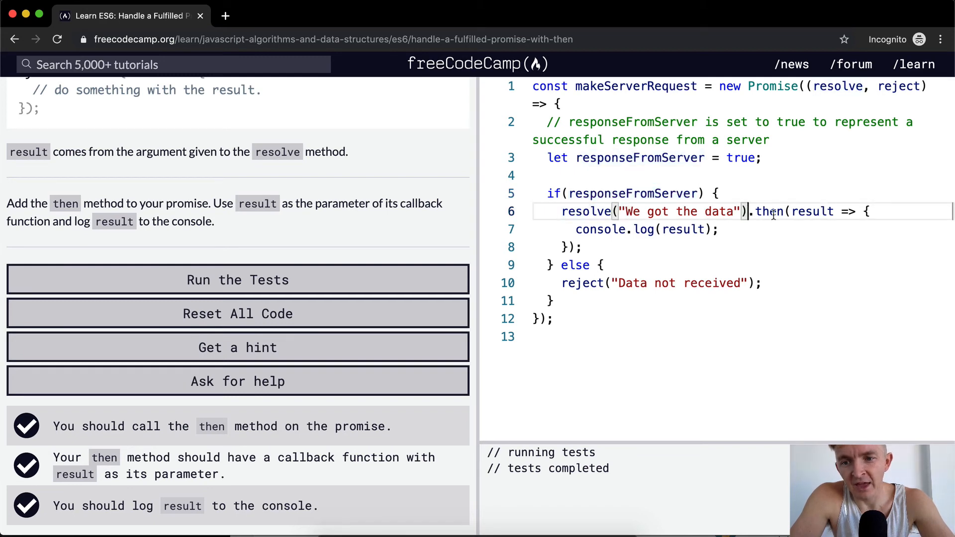
mouse_move(811, 211)
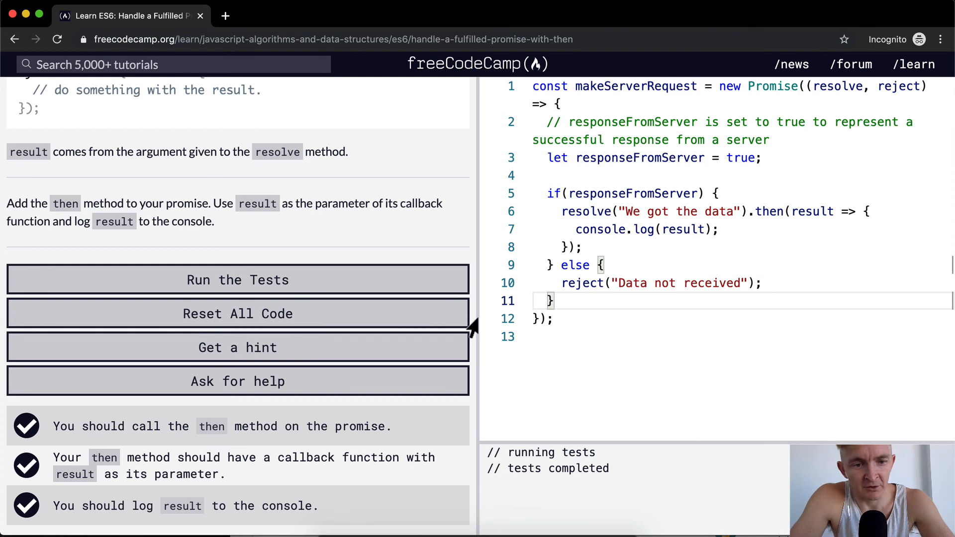
click(238, 279)
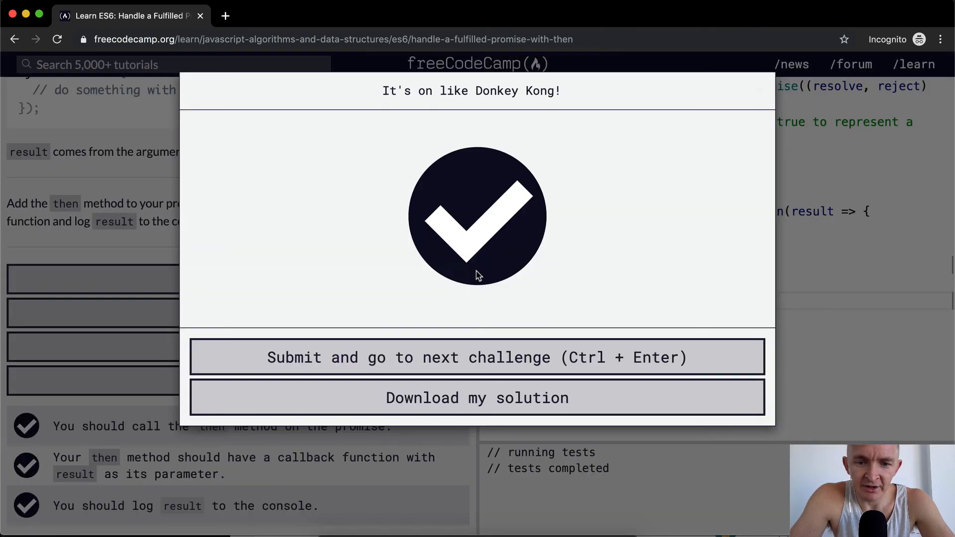
mouse_move(539, 329)
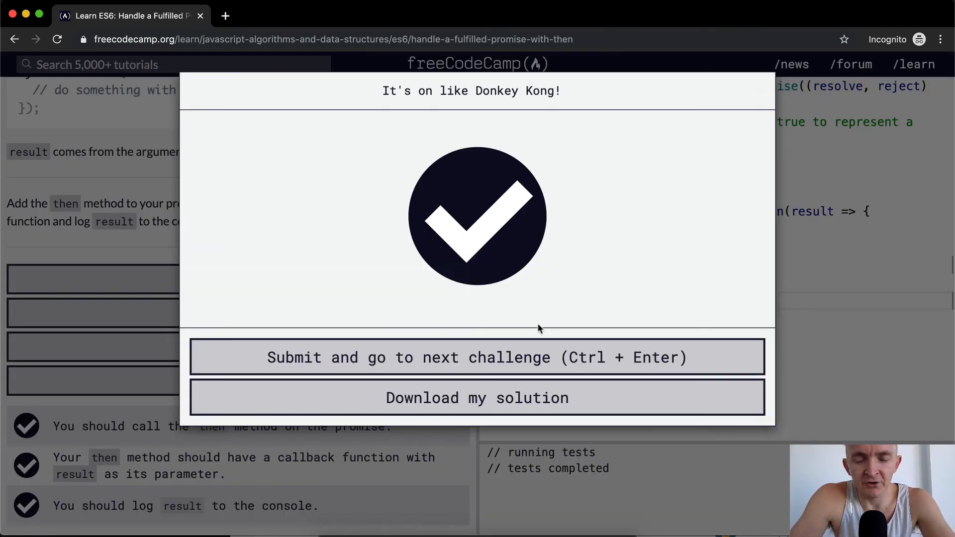